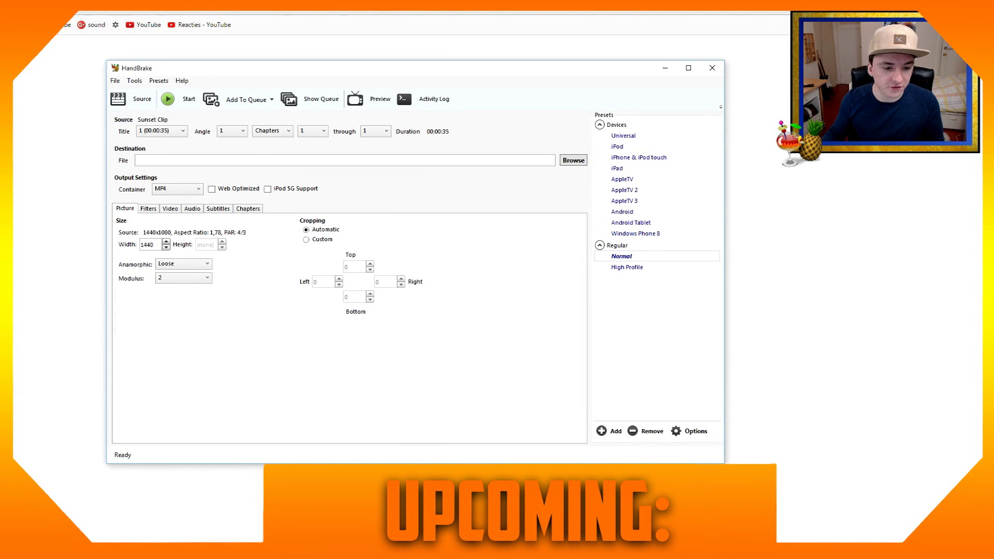
pyautogui.moveTo(458, 139)
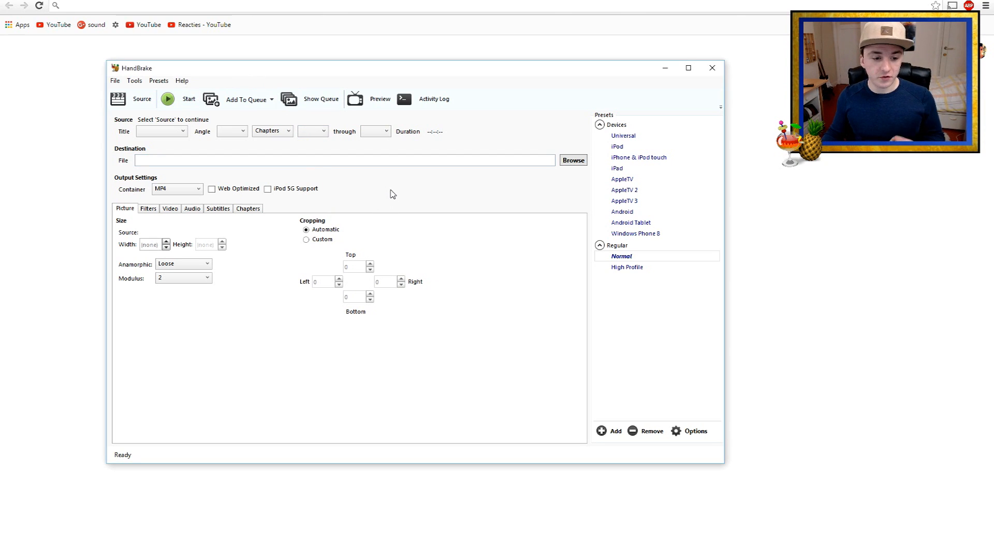
pyautogui.moveTo(387, 183)
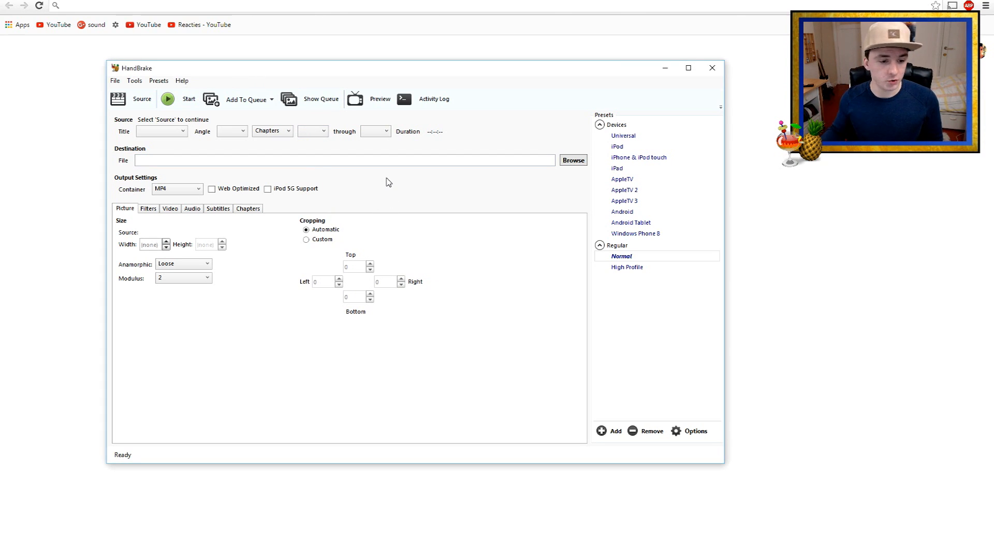
# - Load the Sunset Clip video file as HandBrake's single-file source
pyautogui.click(131, 99)
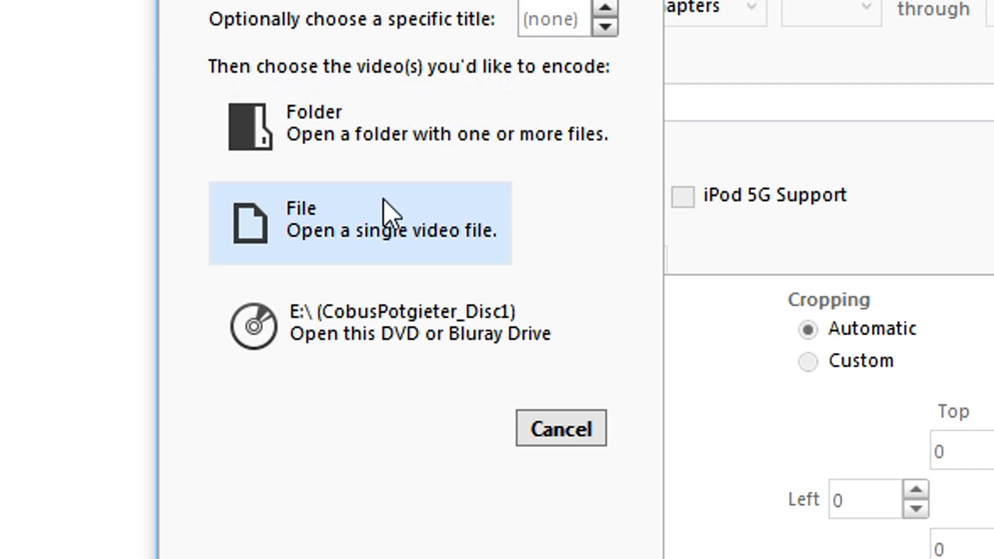
pyautogui.click(361, 225)
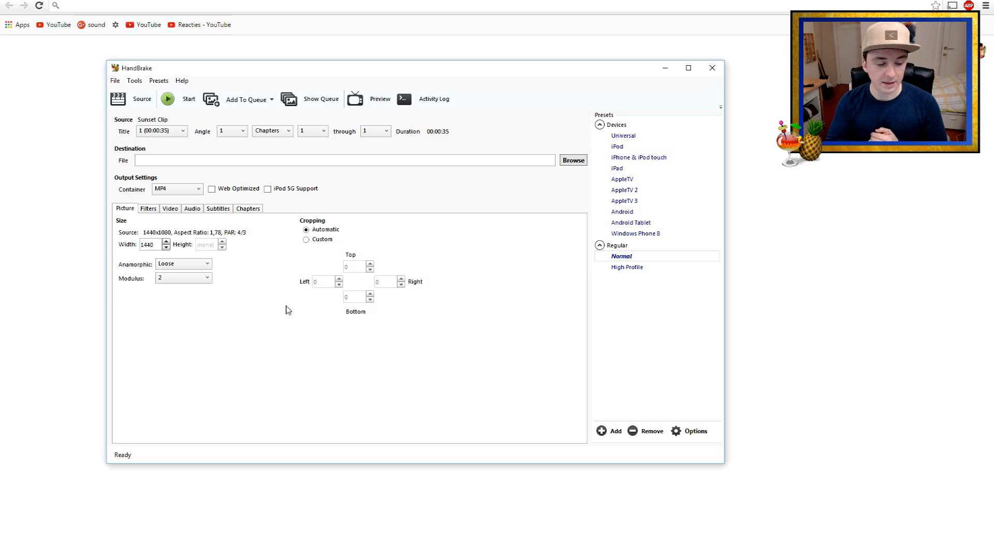
pyautogui.moveTo(774, 20)
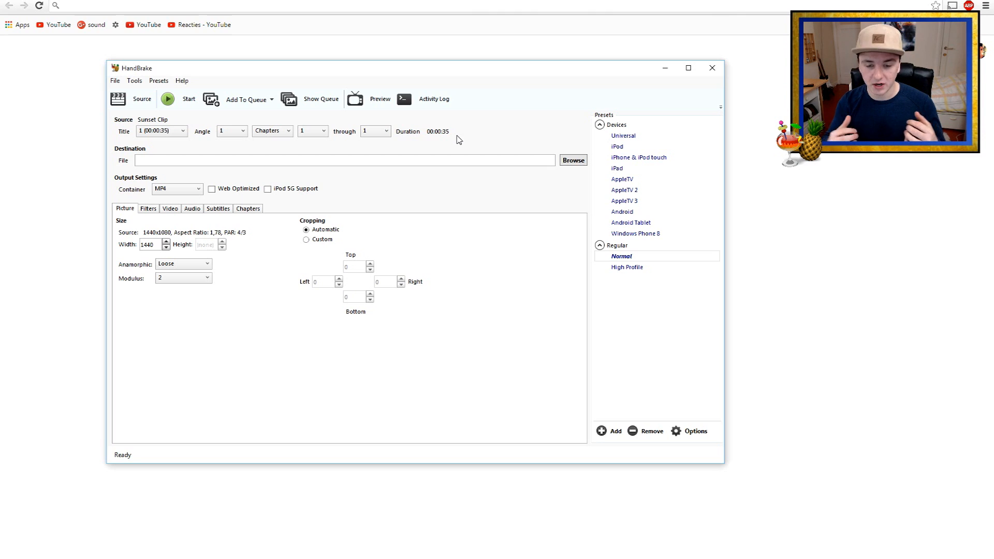
pyautogui.moveTo(168, 129)
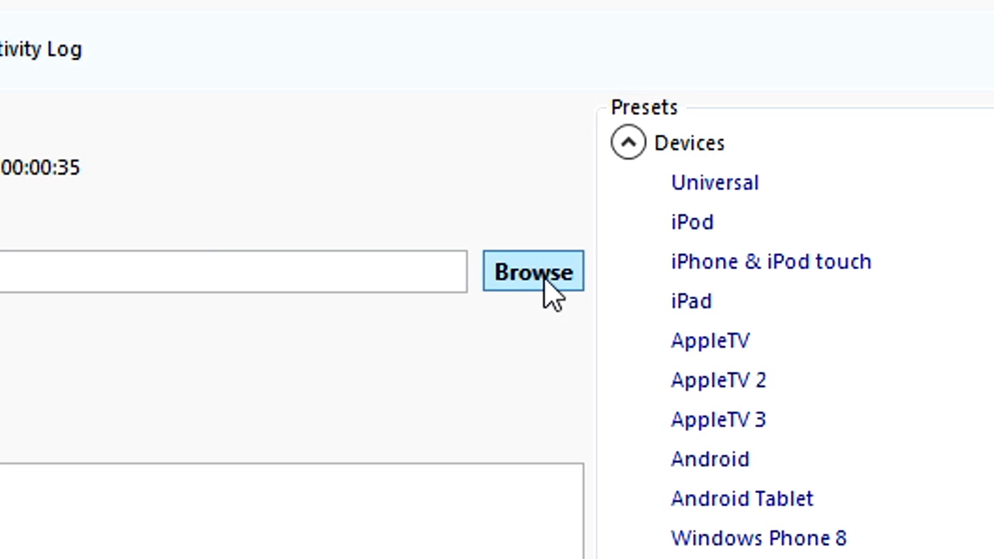
# - Save the output as 'Handbrake test' in the HandBrake tutorial video folder
pyautogui.click(533, 273)
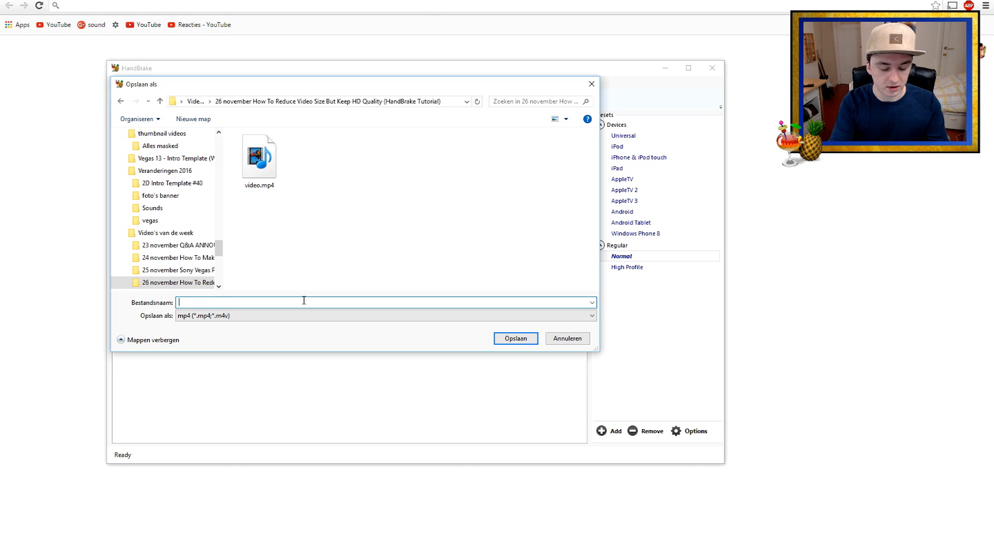
pyautogui.write('Handbrake te')
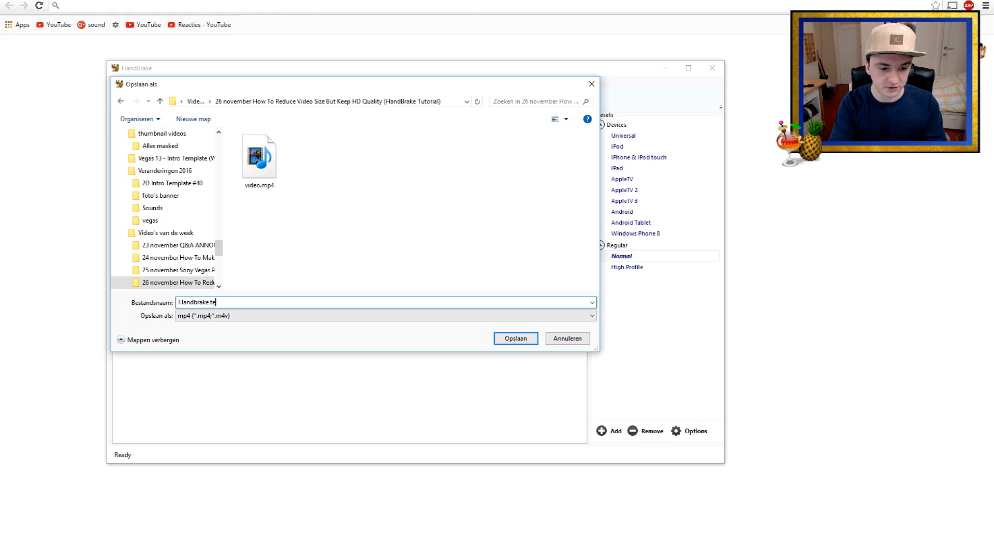
pyautogui.click(514, 338)
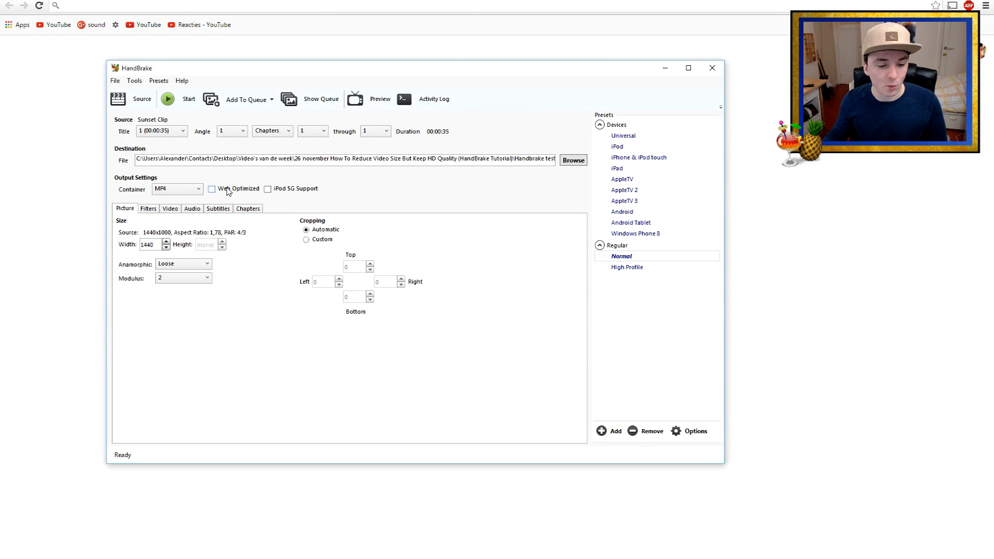
# - Enable Web Optimized and review the Picture, Filters and Video (H.264, RF 20) settings
pyautogui.click(212, 188)
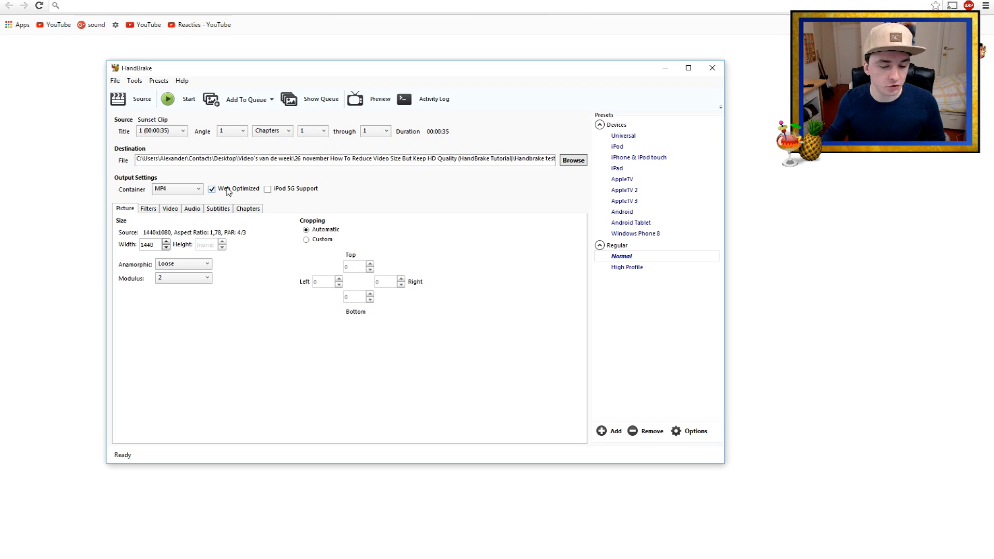
pyautogui.click(178, 189)
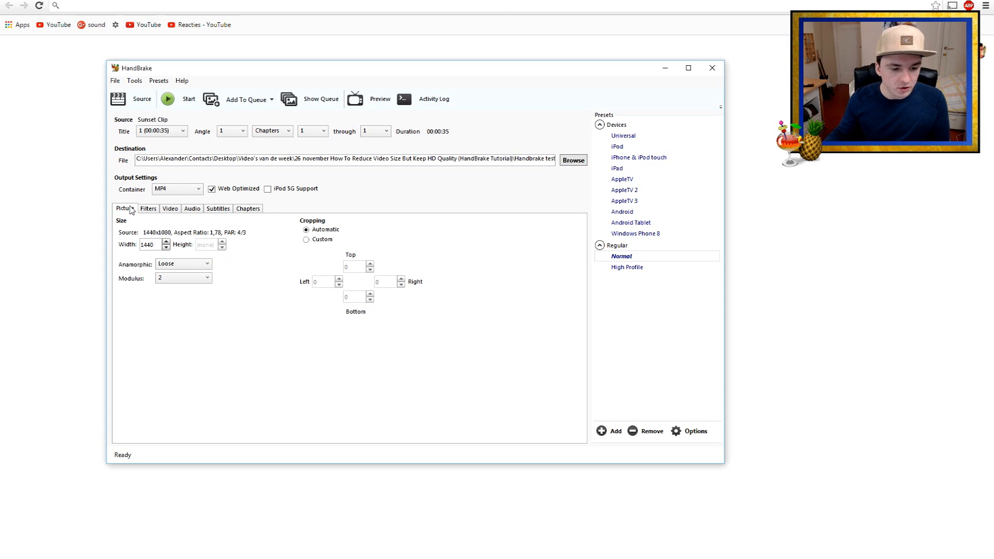
pyautogui.moveTo(393, 346)
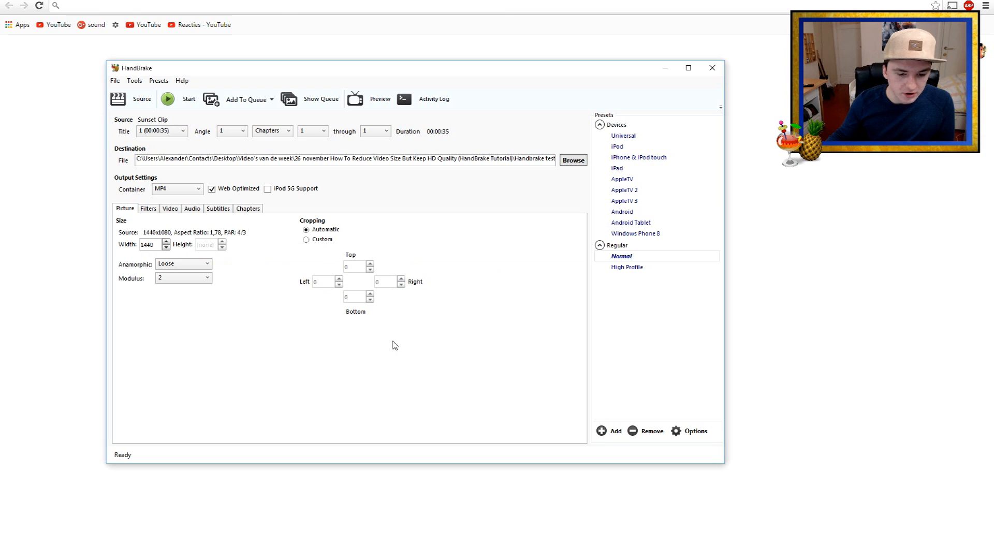
pyautogui.moveTo(201, 244)
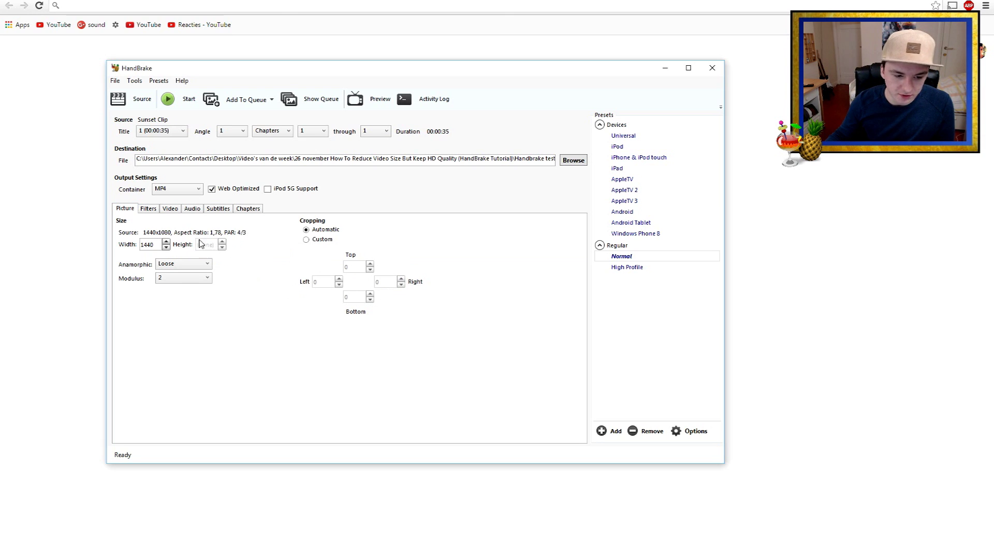
pyautogui.click(147, 209)
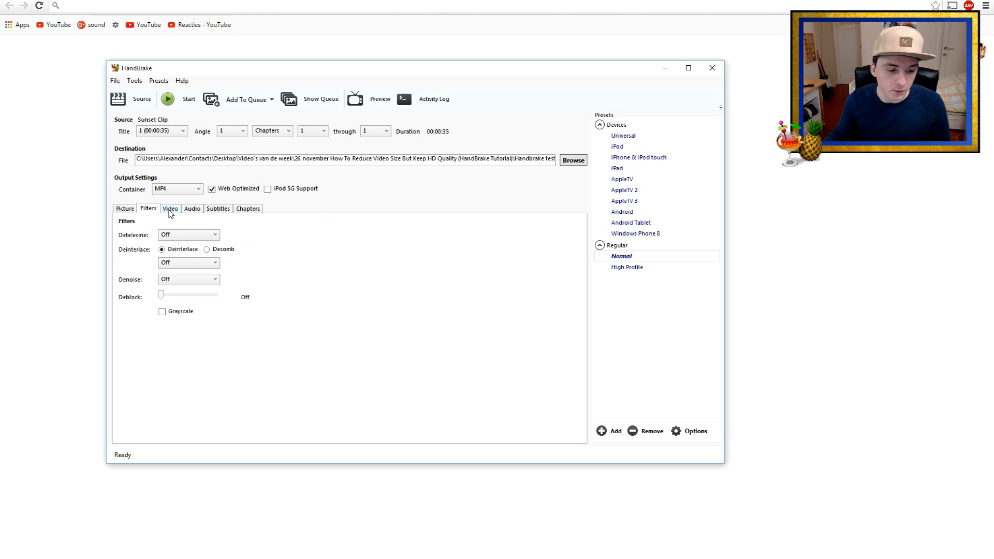
pyautogui.click(169, 209)
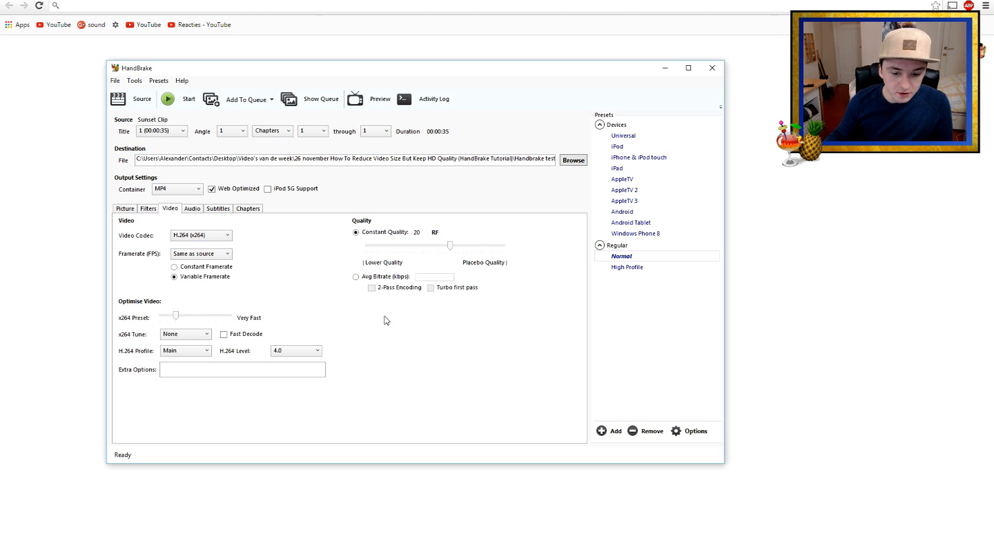
pyautogui.moveTo(450, 245)
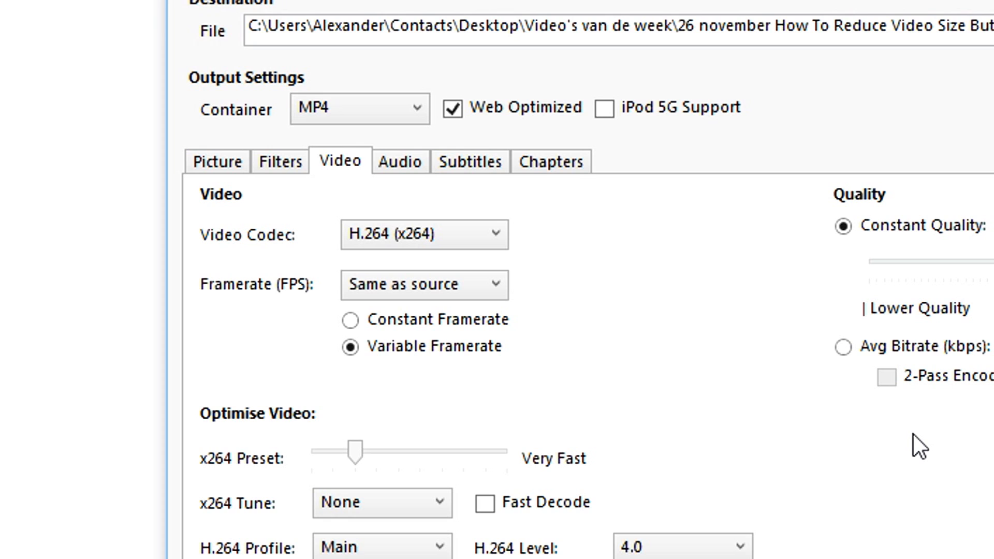
# - Lower the audio bitrate from 160 to 128 kbps, then check subtitles and chapters
pyautogui.click(192, 208)
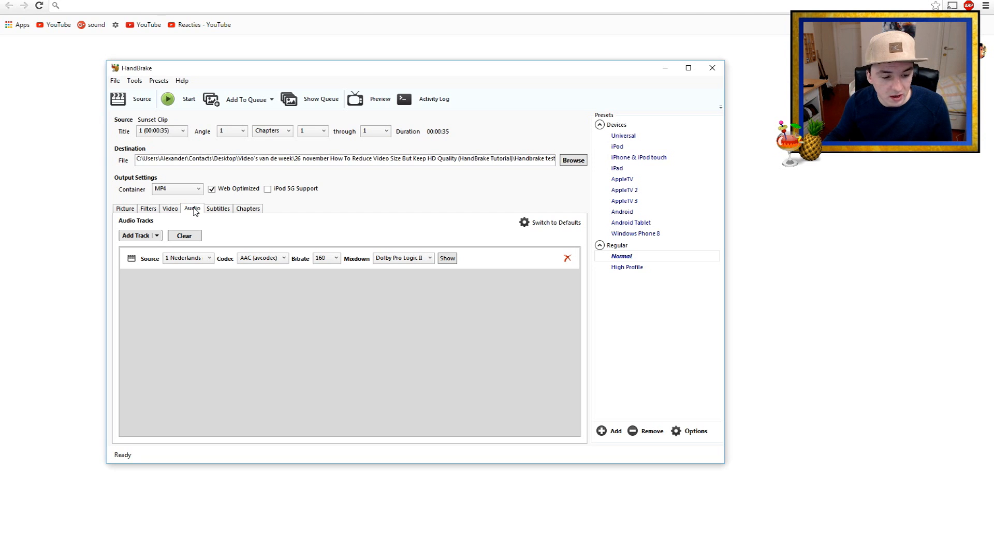
pyautogui.click(327, 258)
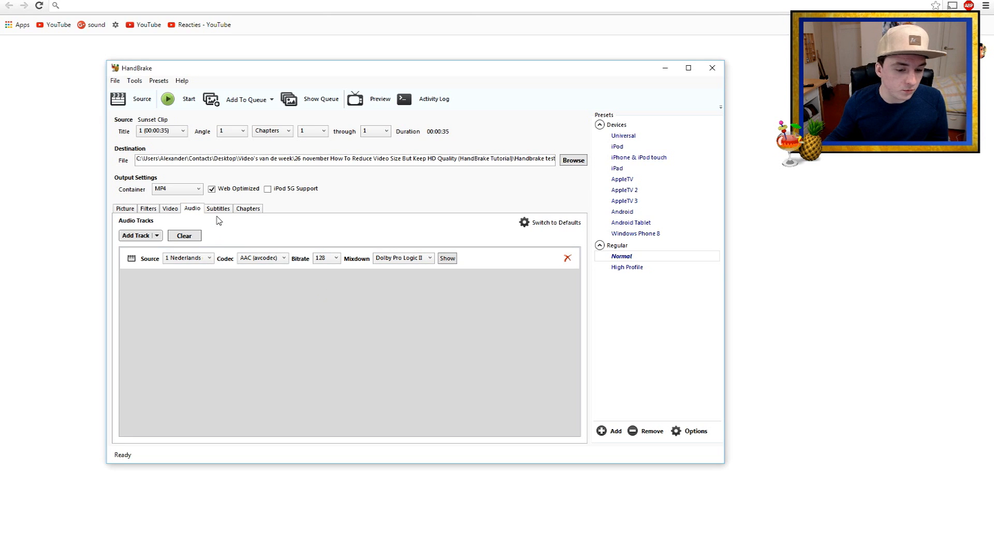
pyautogui.click(218, 208)
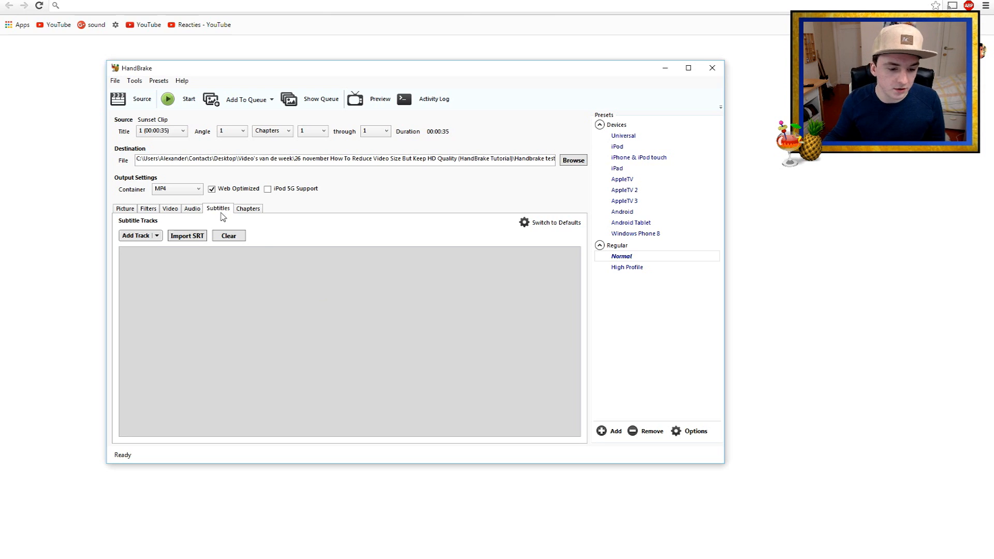
pyautogui.click(248, 208)
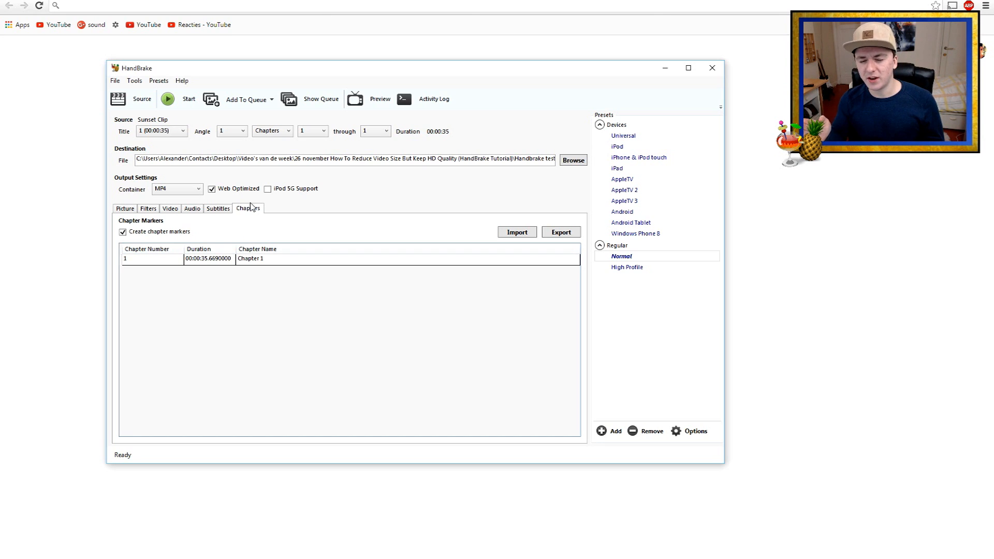
pyautogui.moveTo(87, 212)
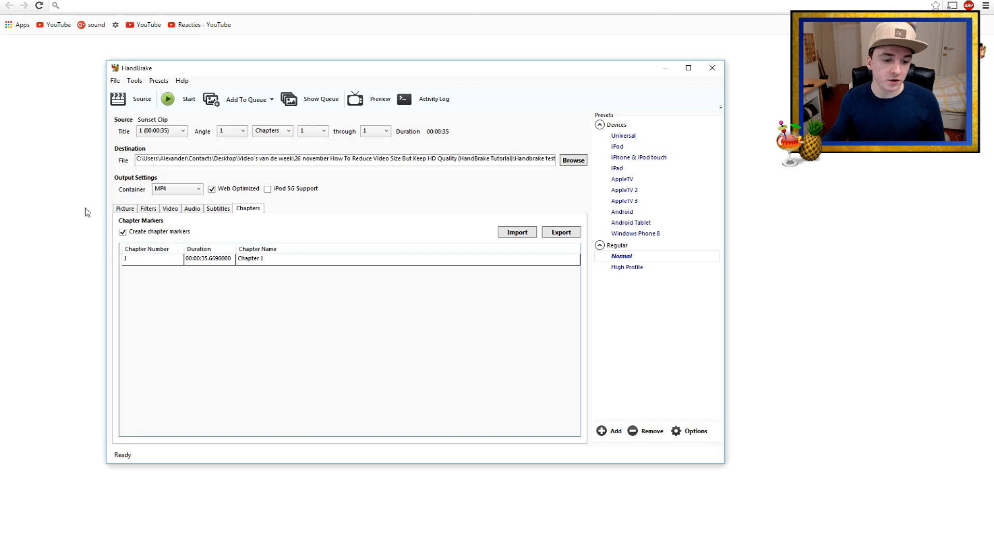
pyautogui.moveTo(129, 131)
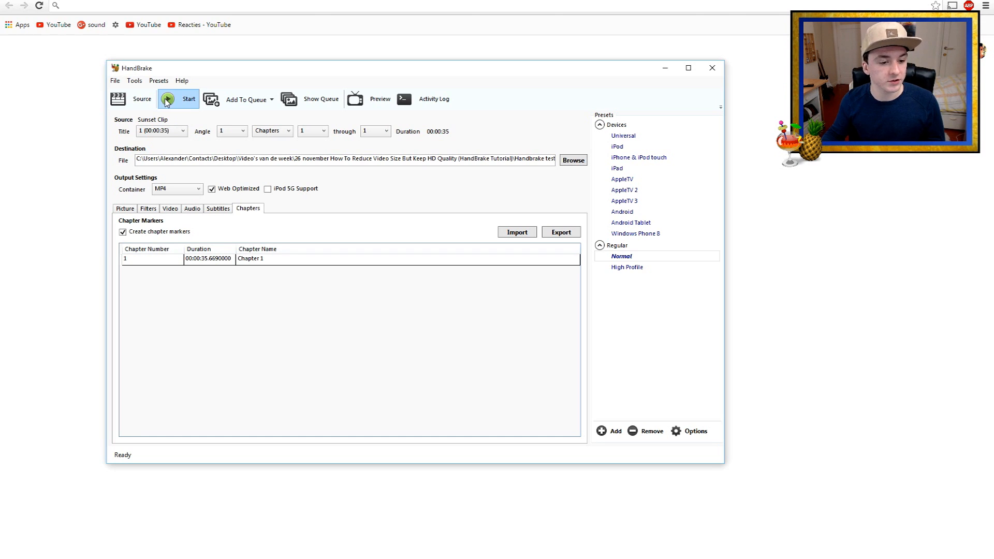
pyautogui.click(179, 99)
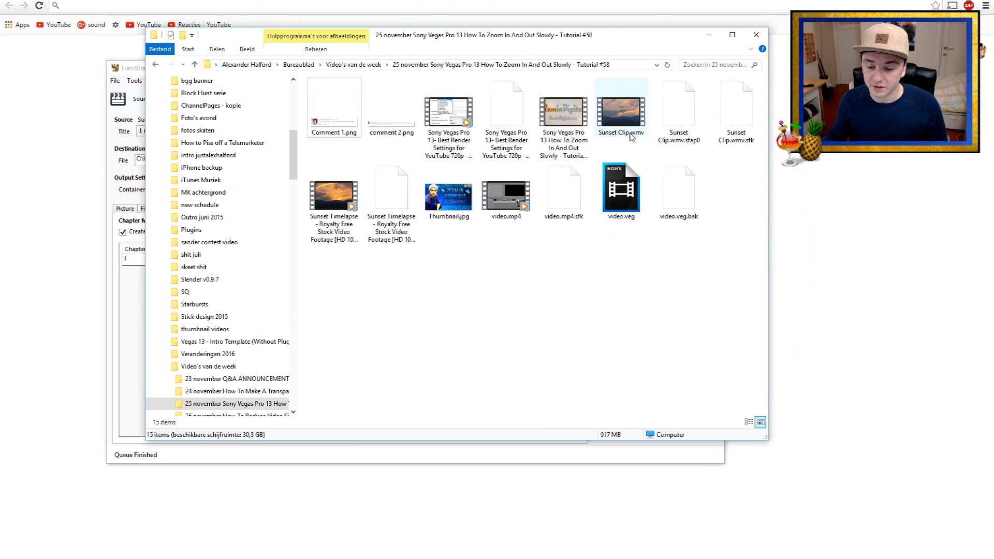
pyautogui.moveTo(630, 137)
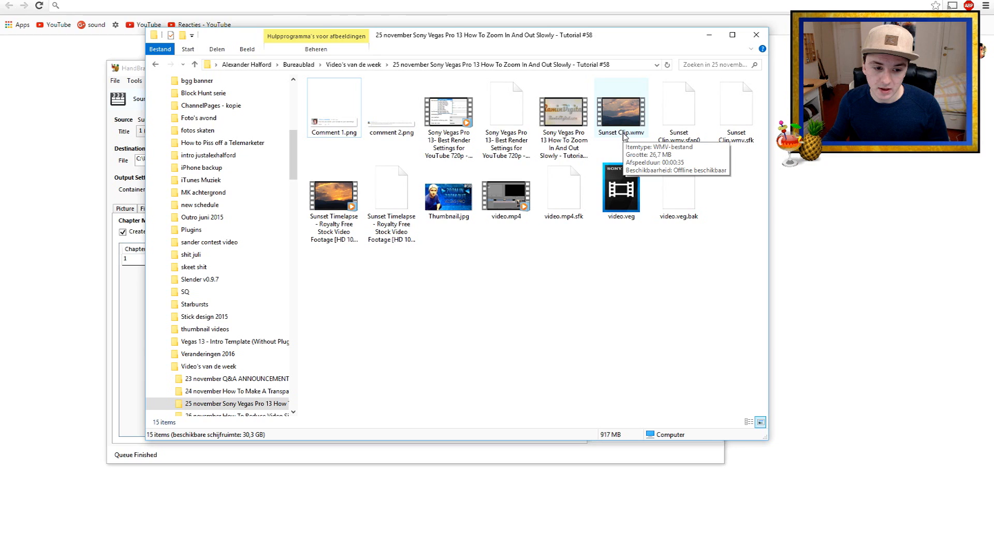
# - Open the 26 november tutorial folder and play Handbrake test.mp4 (71.2 MB)
pyautogui.click(238, 404)
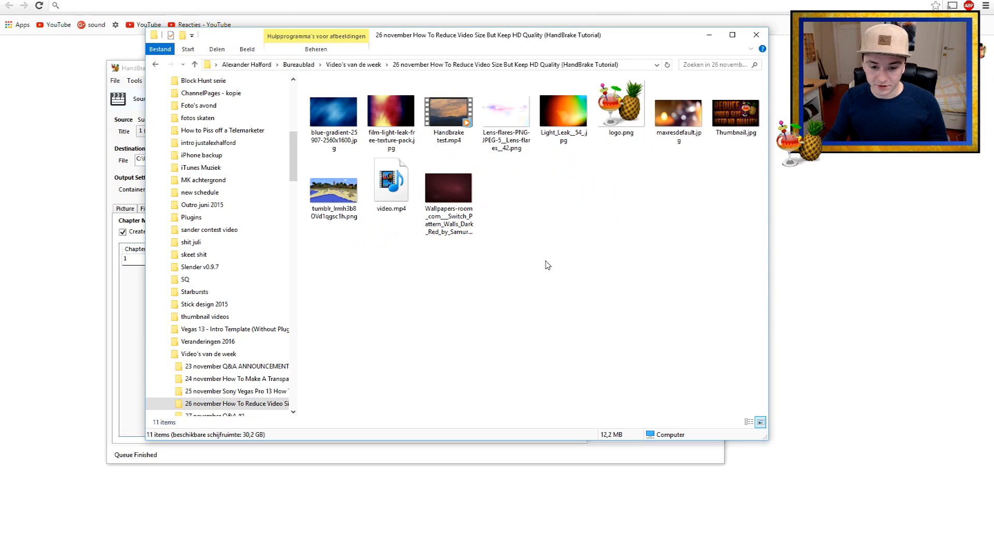
pyautogui.click(448, 119)
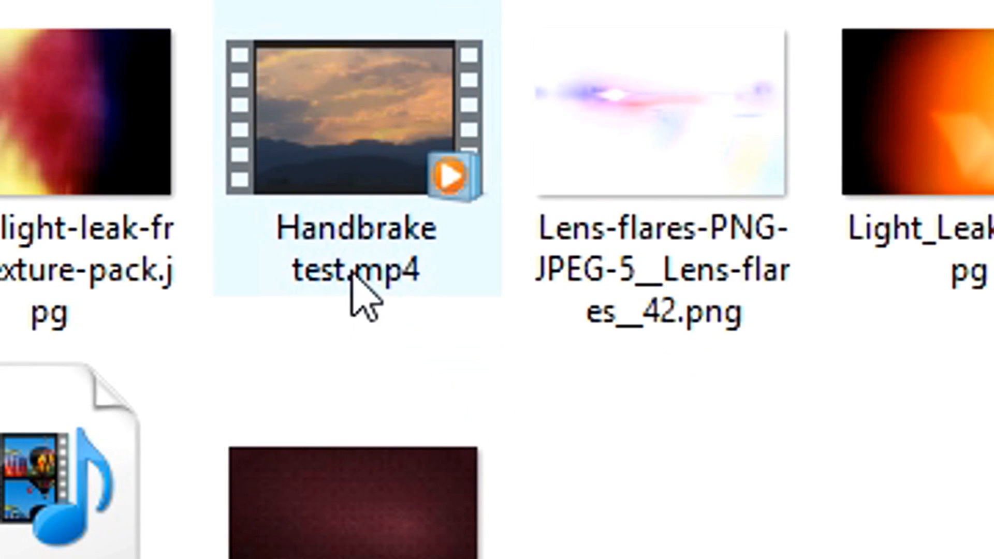
pyautogui.moveTo(361, 291)
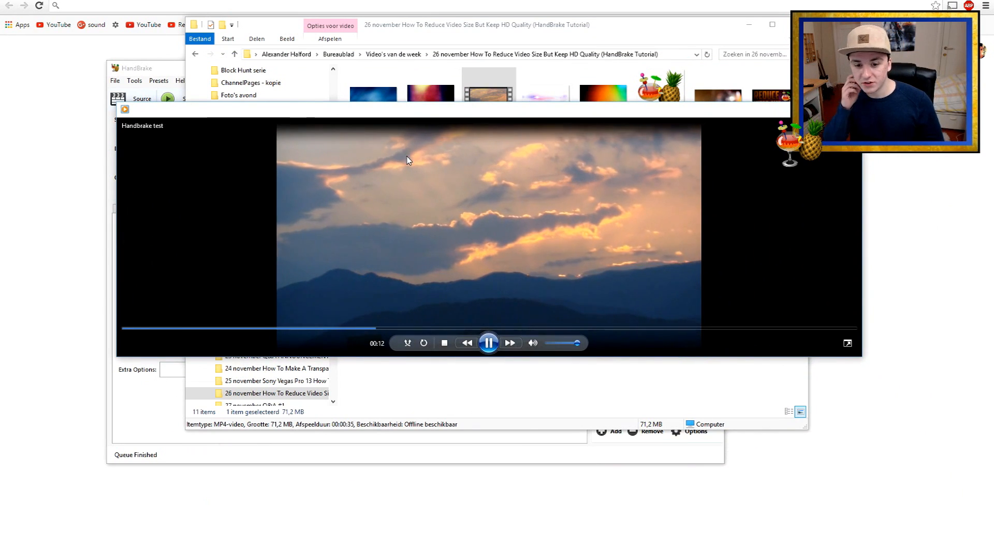
pyautogui.moveTo(575, 249)
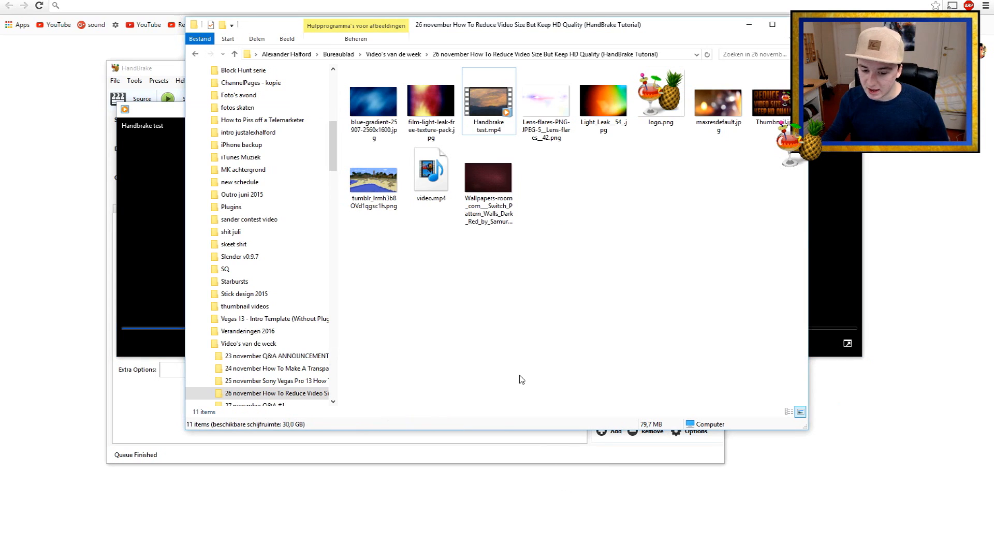
pyautogui.doubleClick(488, 101)
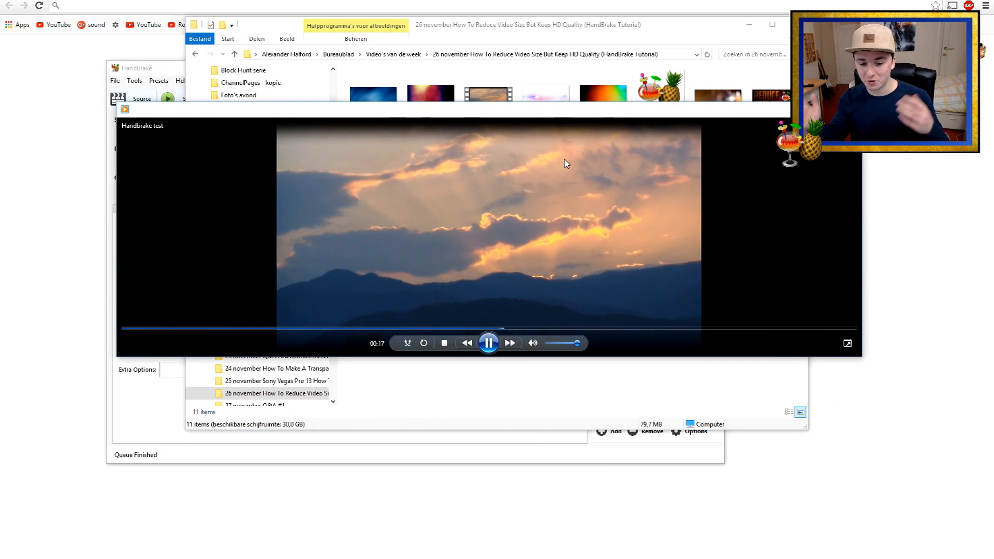